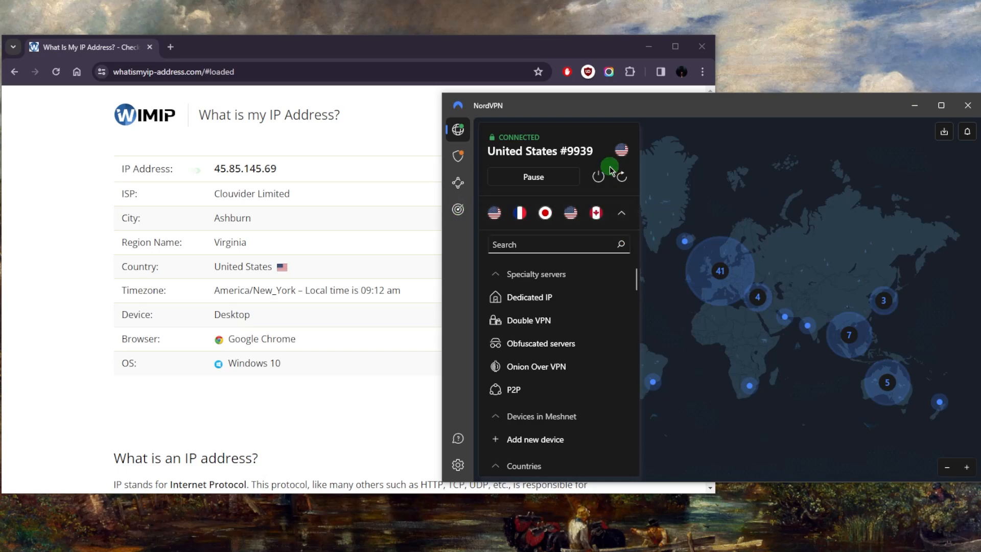
{"action": "mouse_move", "coordinate": [598, 177]}
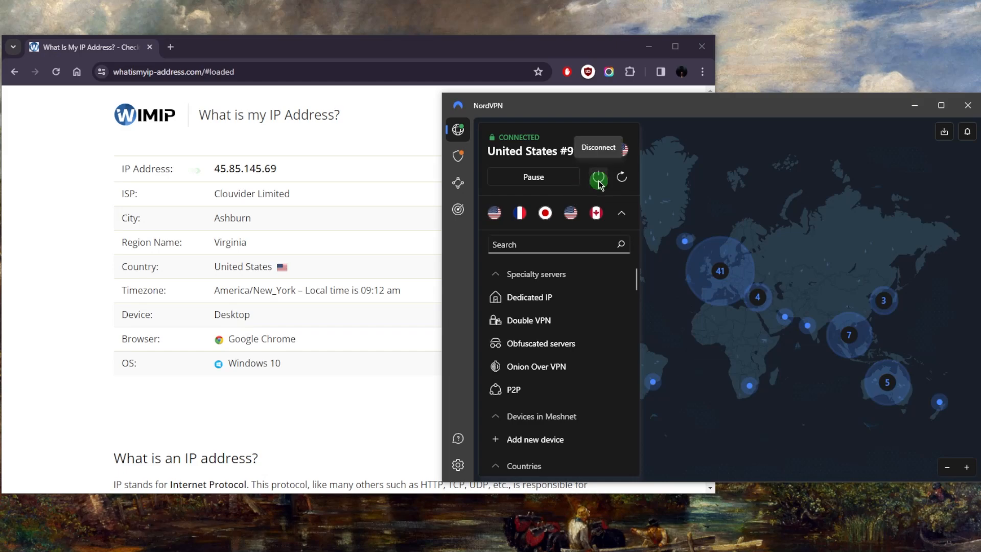
End the NordVPN connection to the United States #9939 server.
{"action": "left_click", "coordinate": [597, 178]}
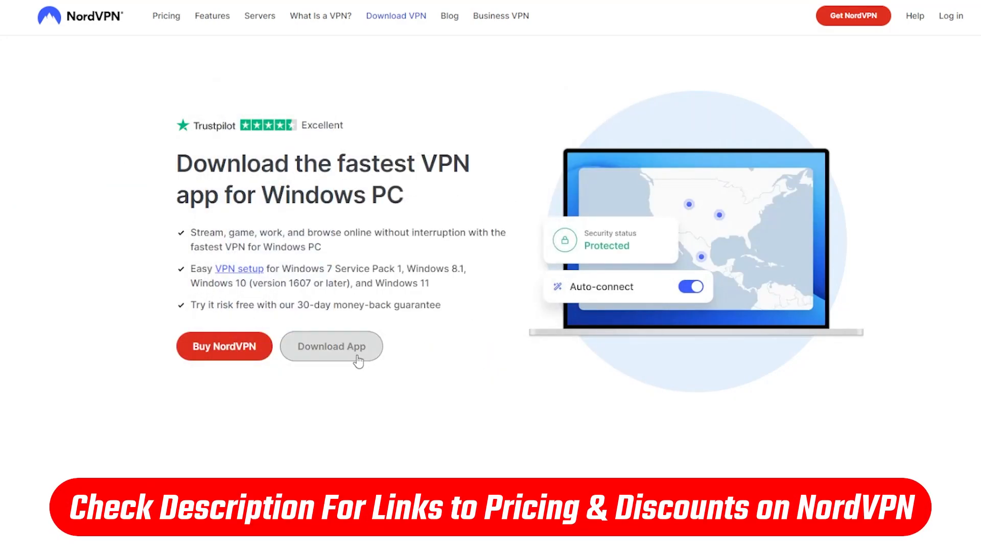
{"action": "left_click", "coordinate": [331, 346]}
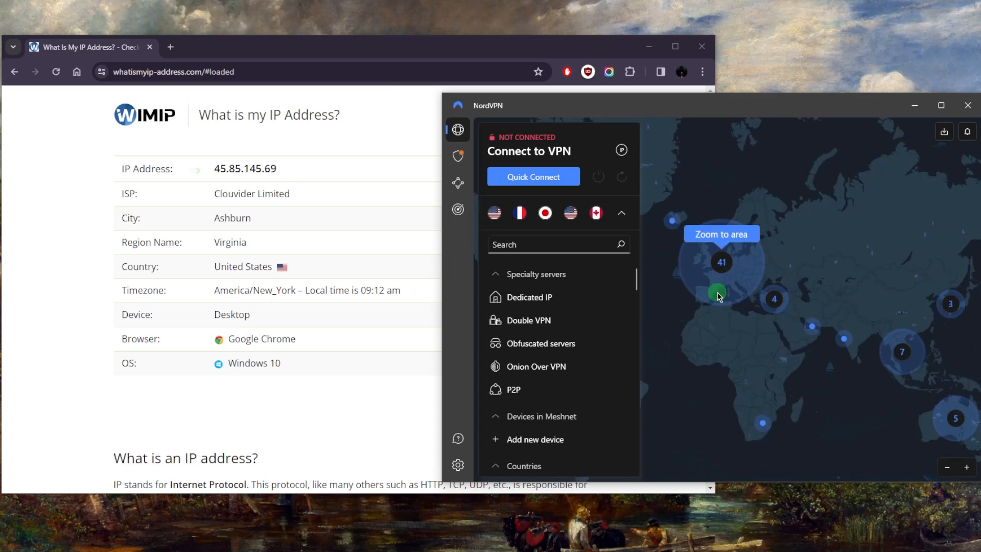
{"action": "left_click", "coordinate": [721, 234]}
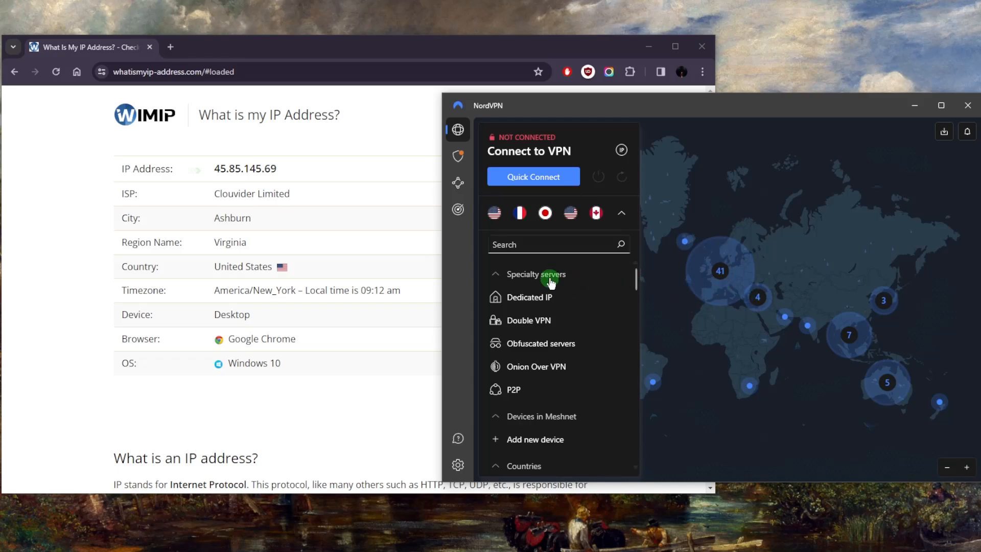
{"action": "left_click", "coordinate": [551, 245]}
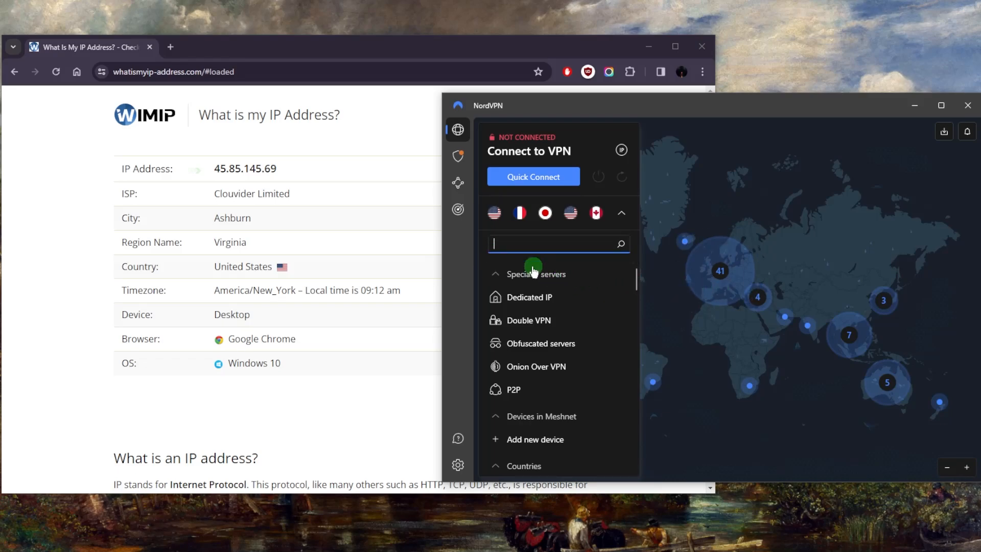
{"action": "mouse_move", "coordinate": [536, 343]}
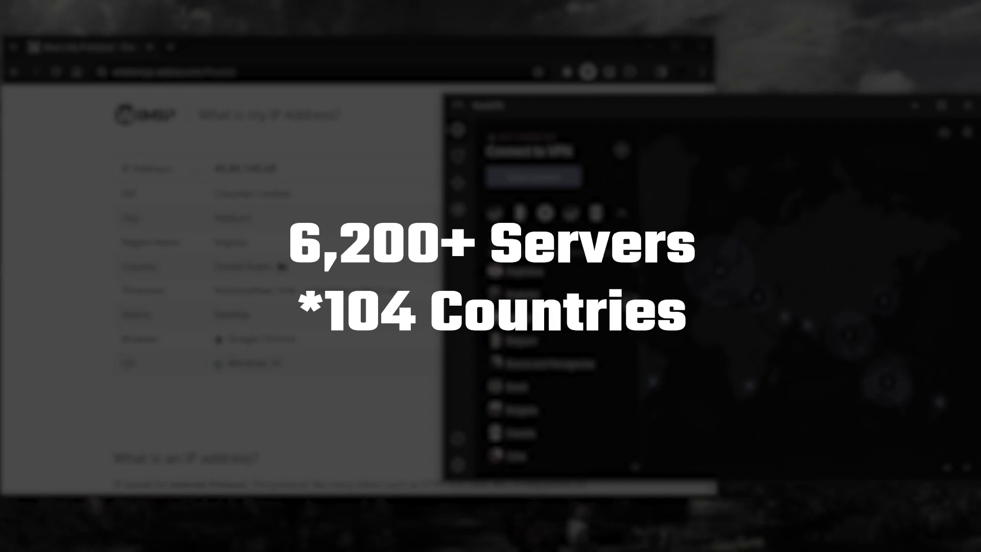
{"action": "scroll", "scroll_direction": "down", "scroll_amount": 3}
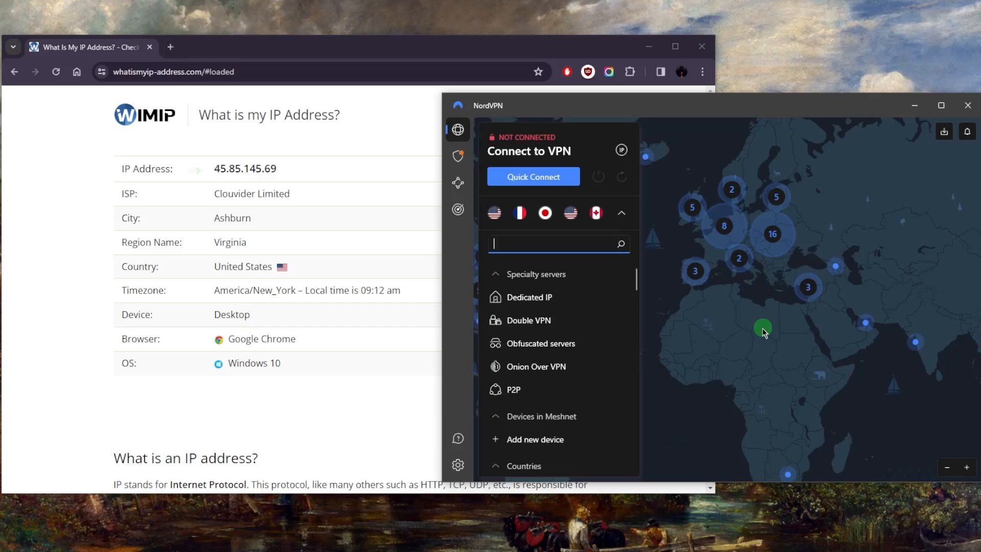
Pan the map to Spain and connect to the Madrid server (Spain #148).
{"action": "left_click_drag", "start_coordinate": [763, 332], "coordinate": [790, 412]}
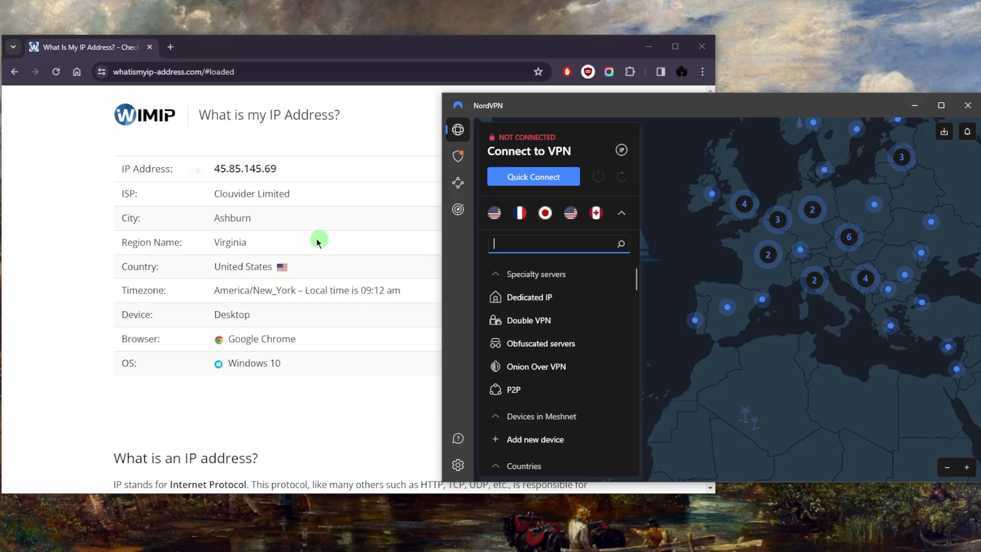
{"action": "mouse_move", "coordinate": [740, 366]}
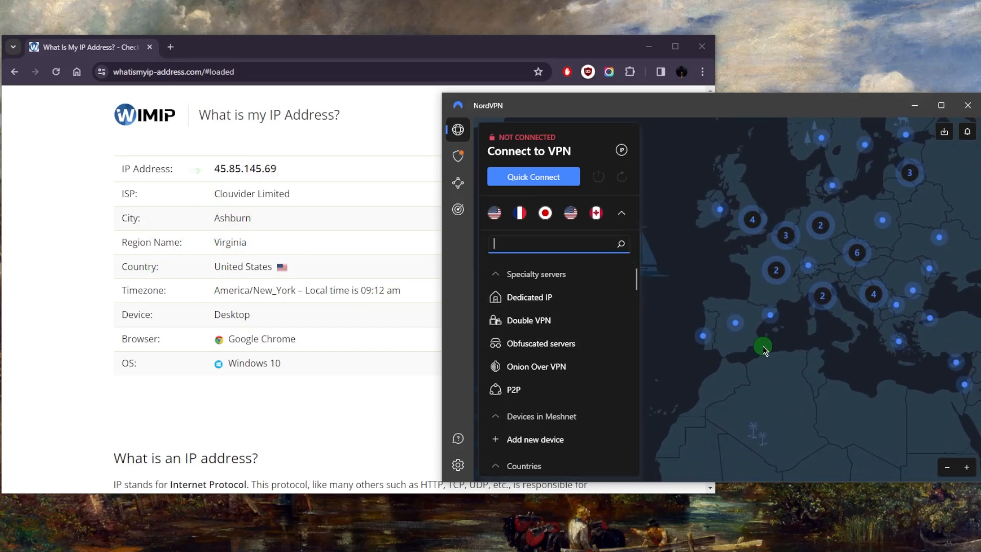
{"action": "mouse_move", "coordinate": [735, 324]}
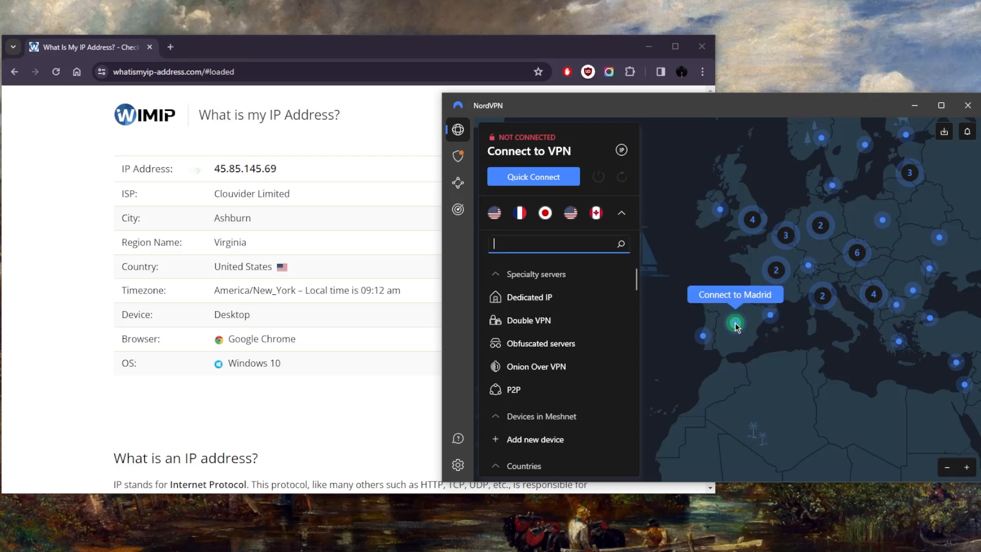
{"action": "left_click", "coordinate": [735, 324]}
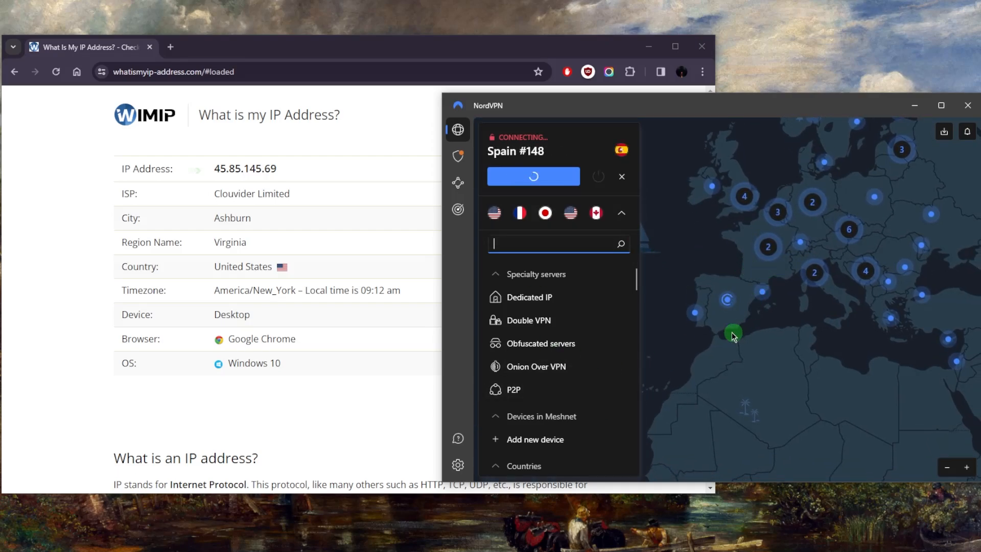
{"action": "mouse_move", "coordinate": [734, 312]}
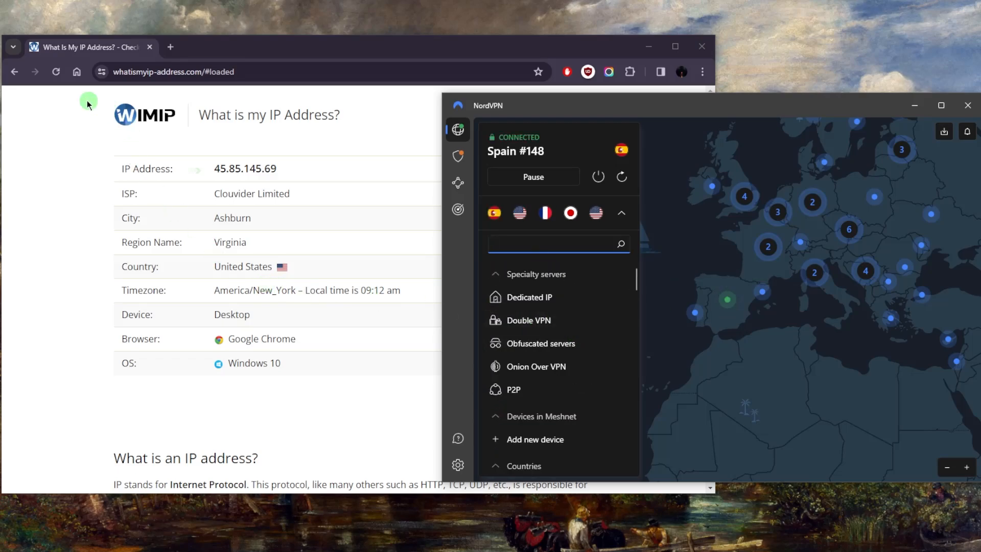
{"action": "mouse_move", "coordinate": [732, 296]}
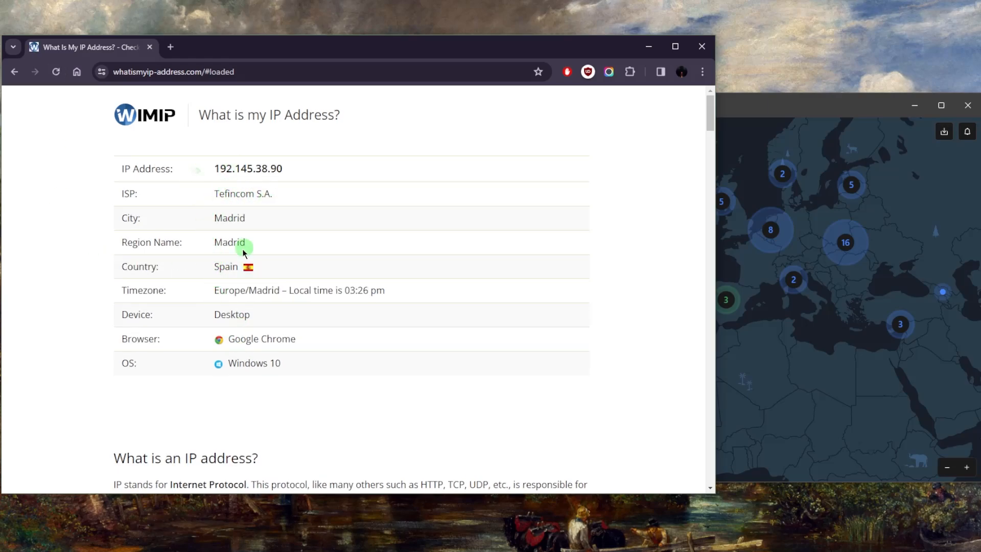
{"action": "mouse_move", "coordinate": [364, 191]}
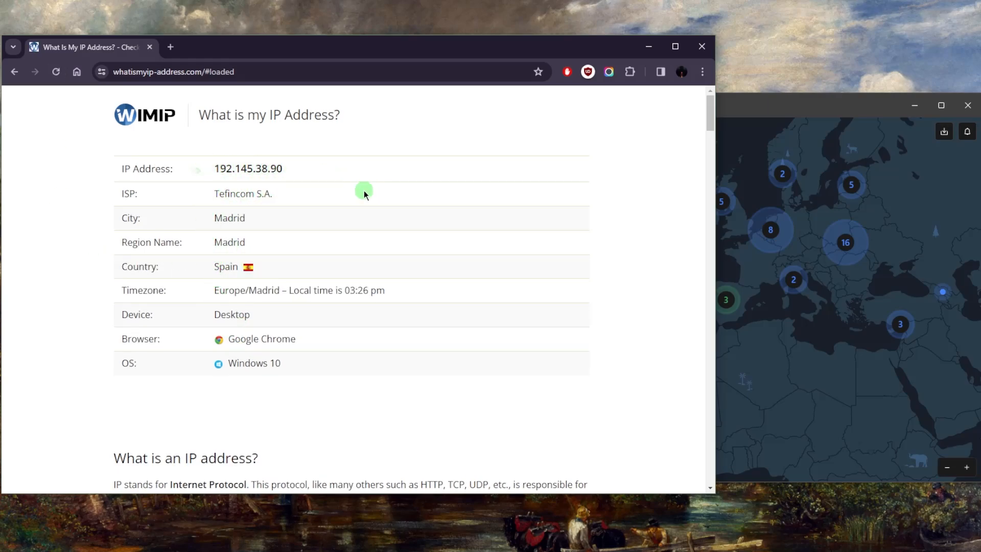
{"action": "mouse_move", "coordinate": [396, 190]}
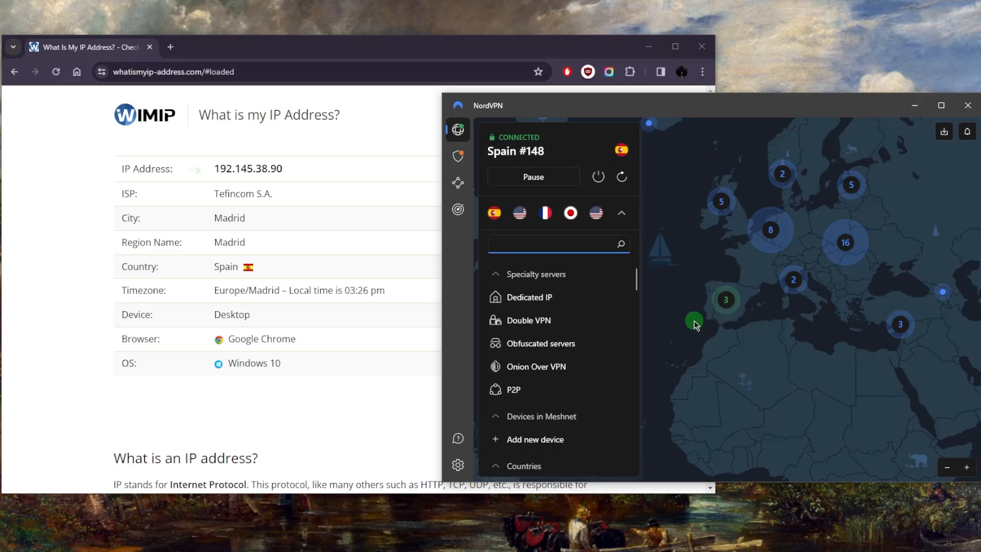
{"action": "mouse_move", "coordinate": [659, 313]}
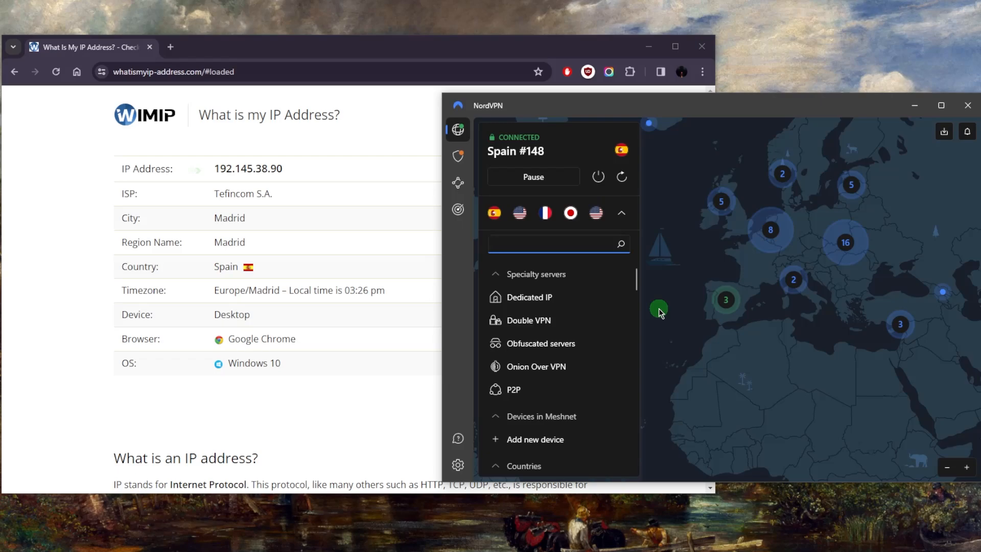
{"action": "mouse_move", "coordinate": [668, 303]}
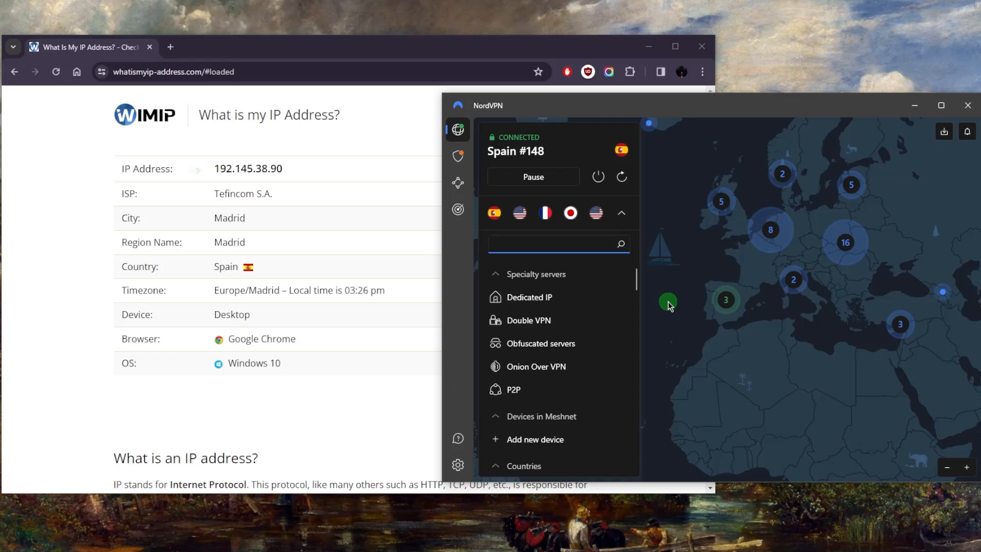
{"action": "mouse_move", "coordinate": [678, 316]}
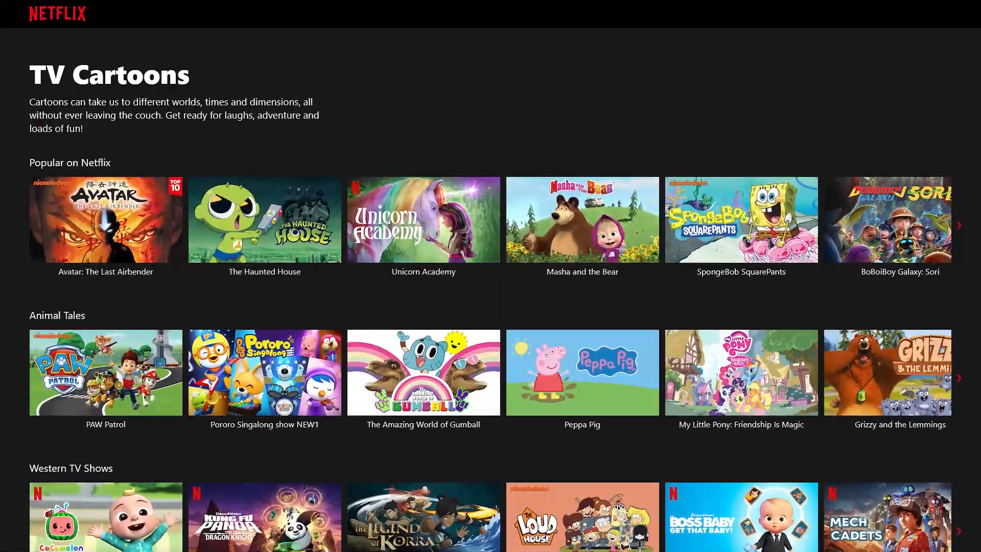
{"action": "scroll", "scroll_direction": "down", "scroll_amount": 3}
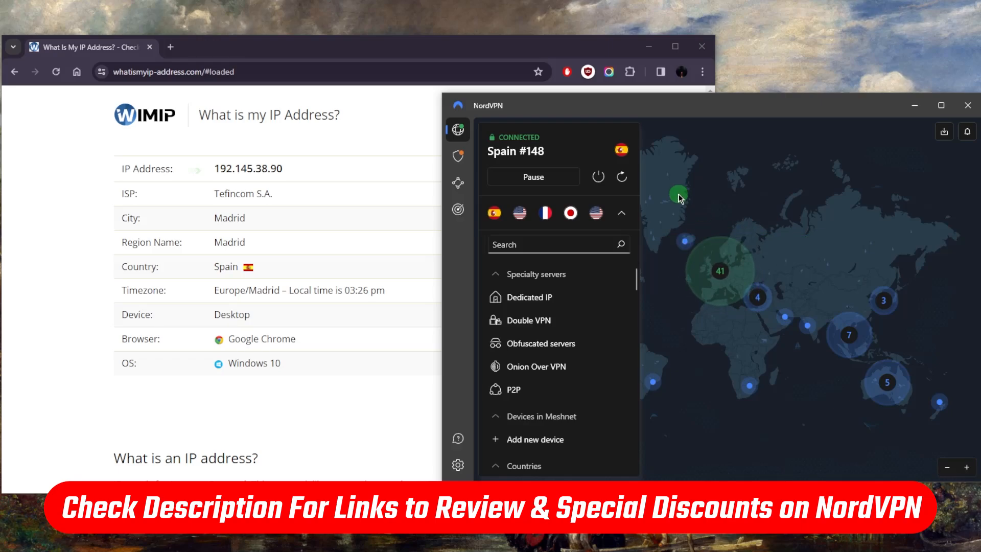
{"action": "mouse_move", "coordinate": [688, 217]}
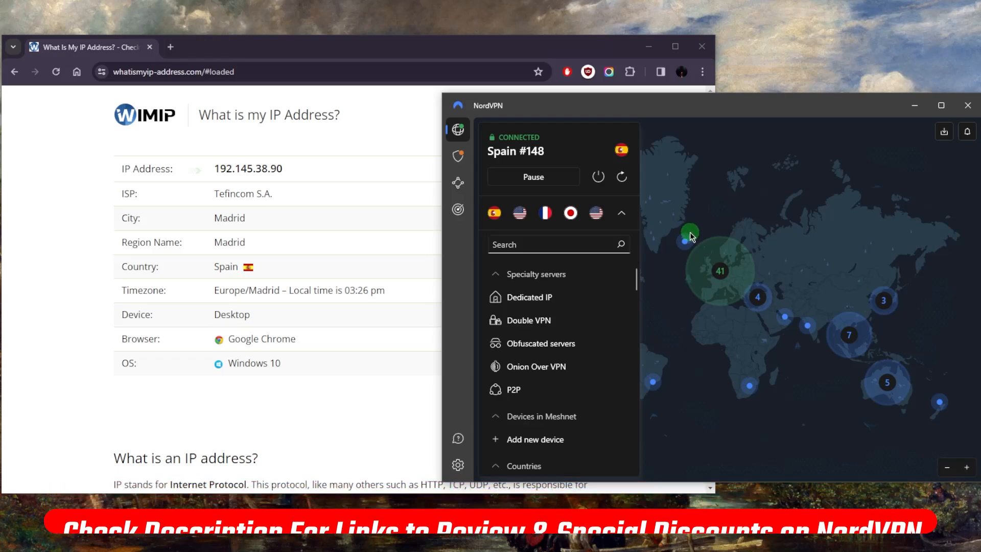
{"action": "mouse_move", "coordinate": [722, 230]}
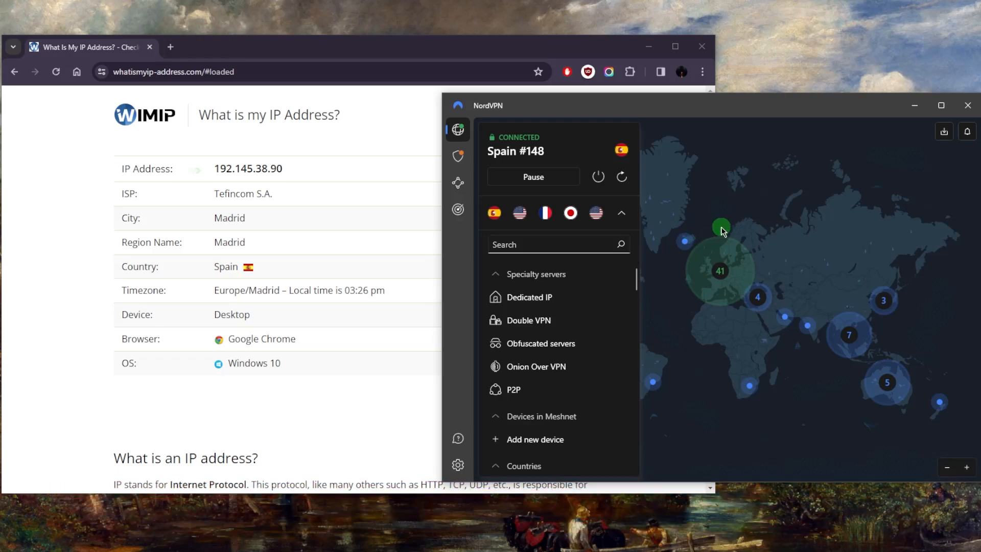